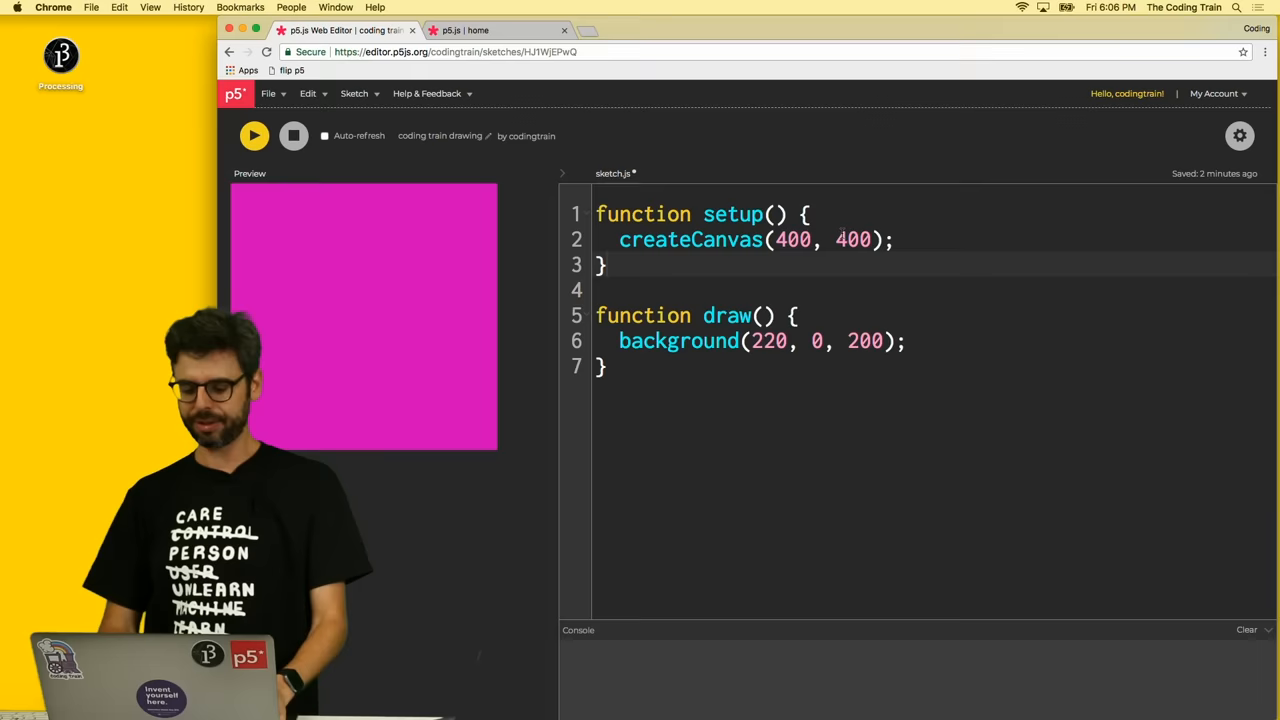
Complete background(220, 0, 200) inside draw() to make the canvas magenta.
type("200")
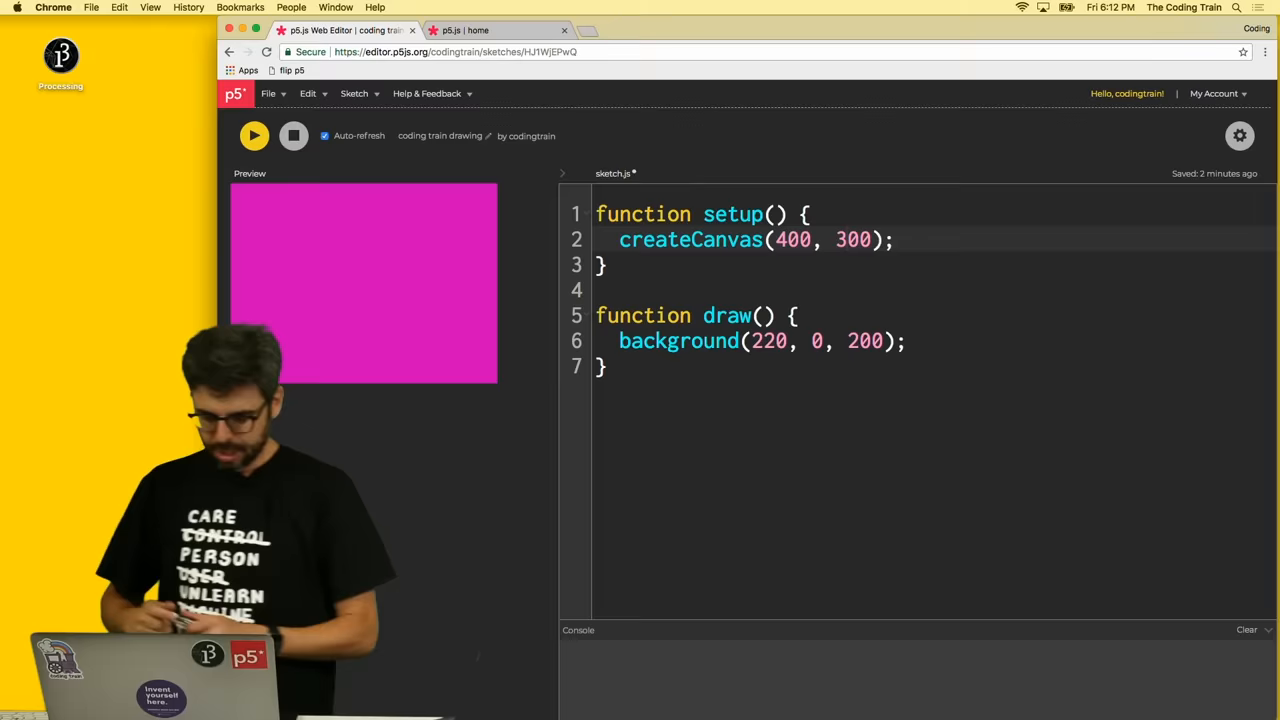
Switch to the 'p5.js | home' browser tab showing the p5.js homepage.
left_click(460, 30)
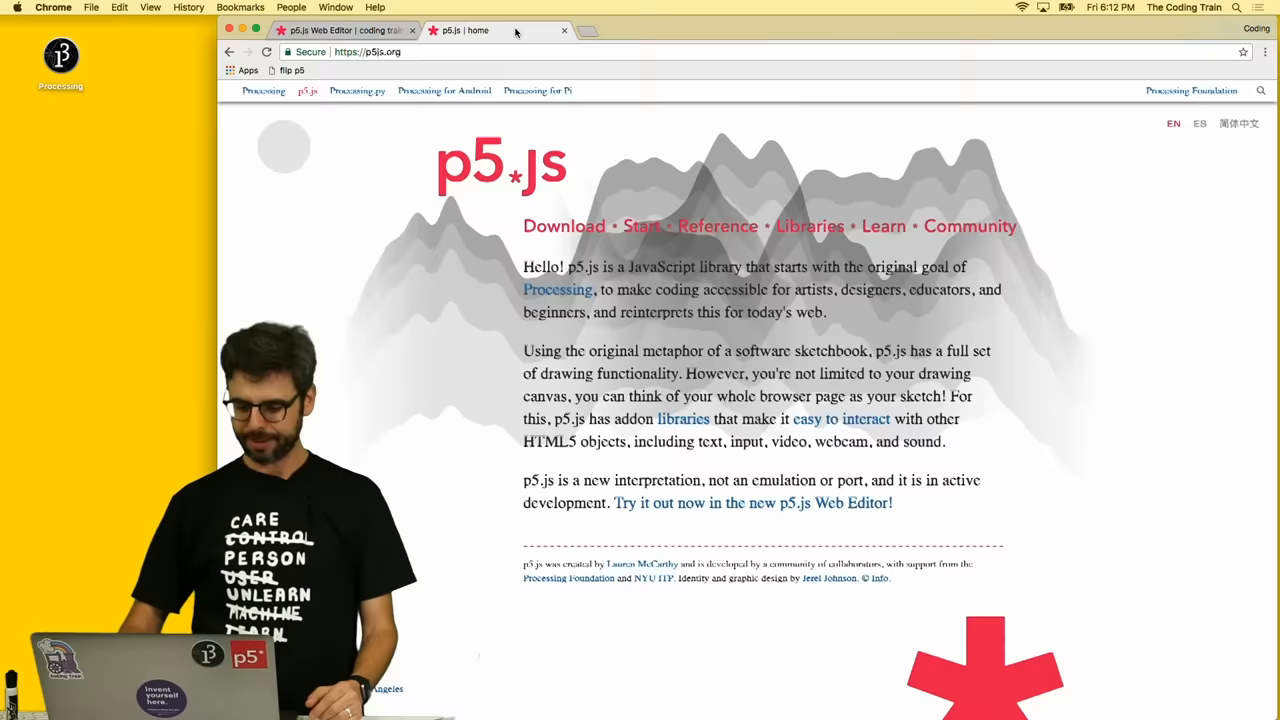